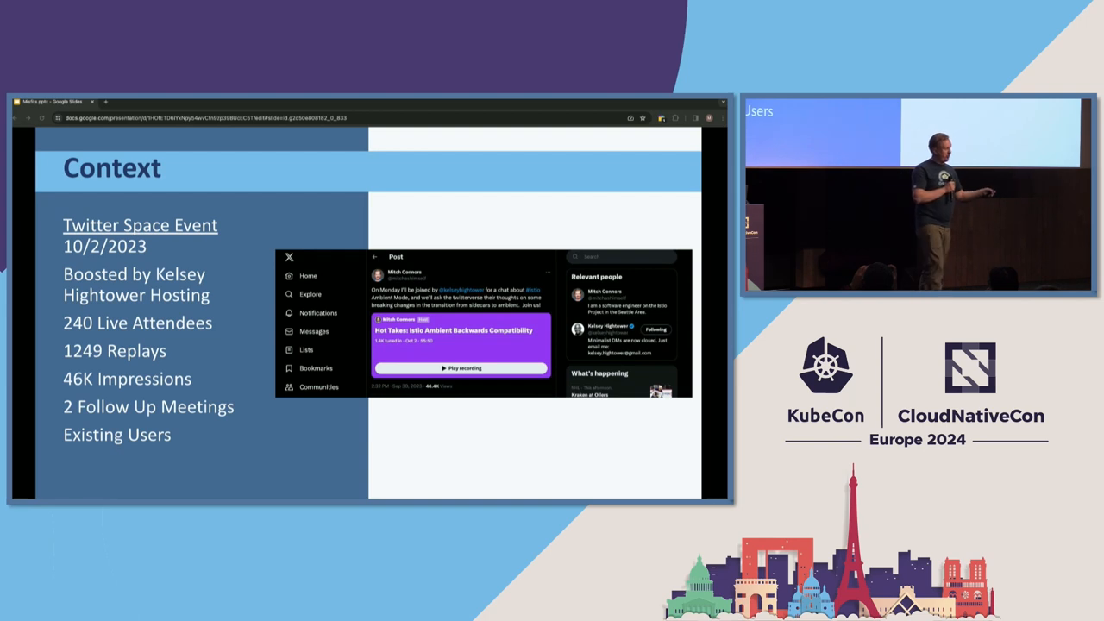
key("Right")
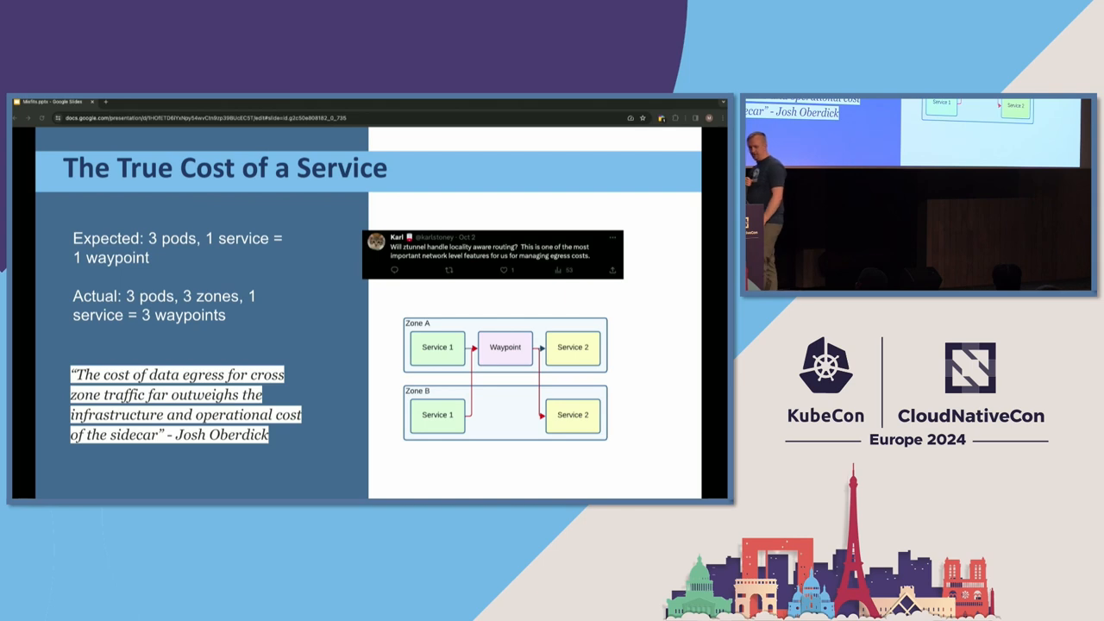
key("right")
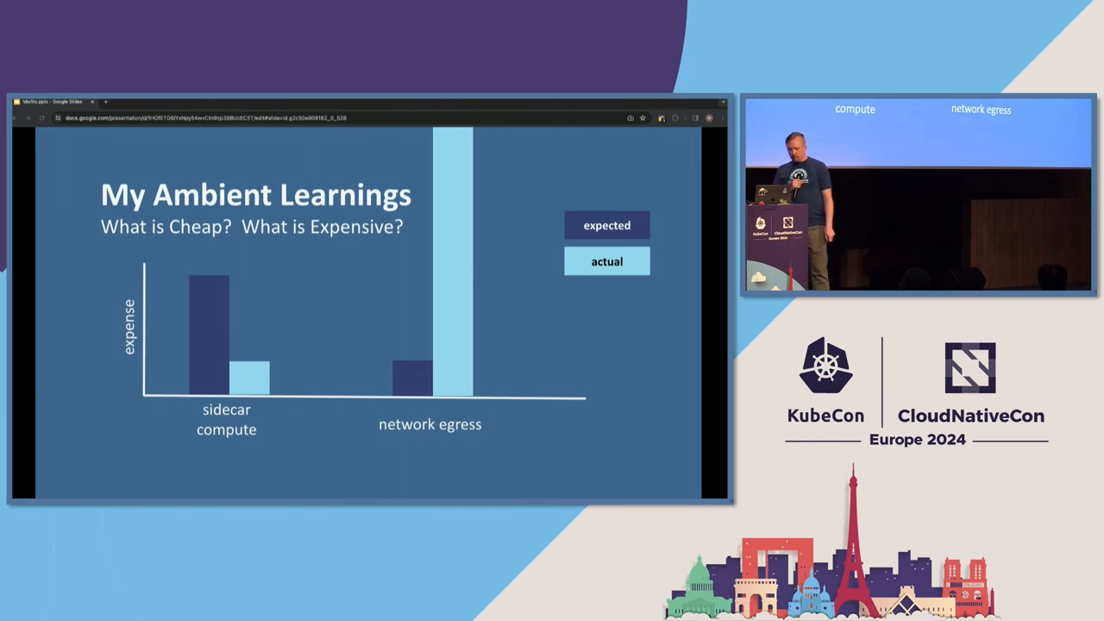
key("right")
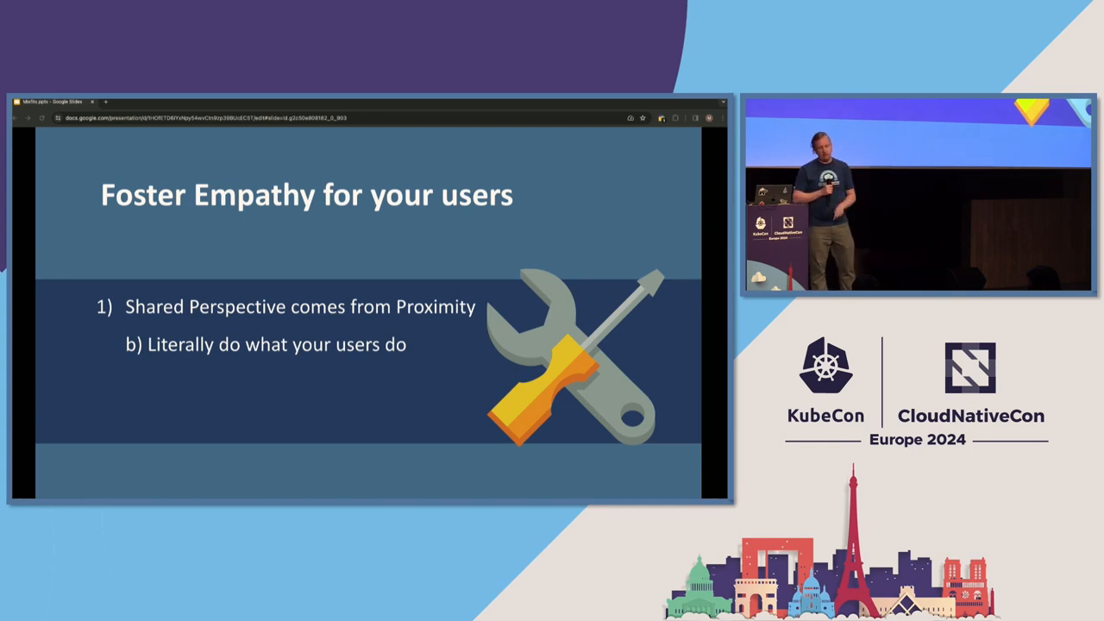
key("Right")
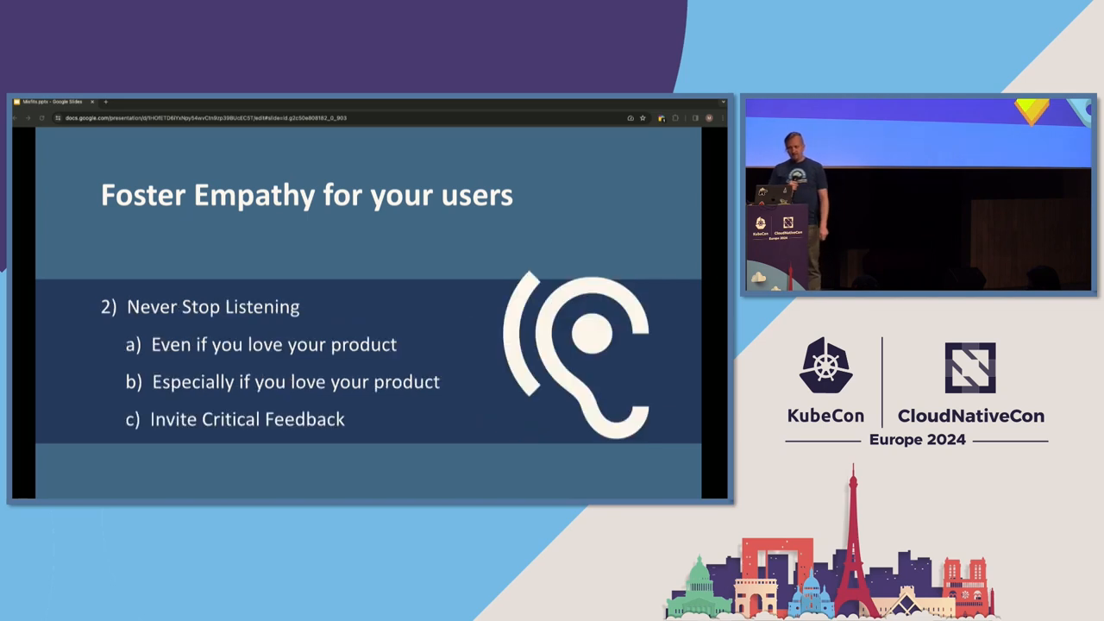